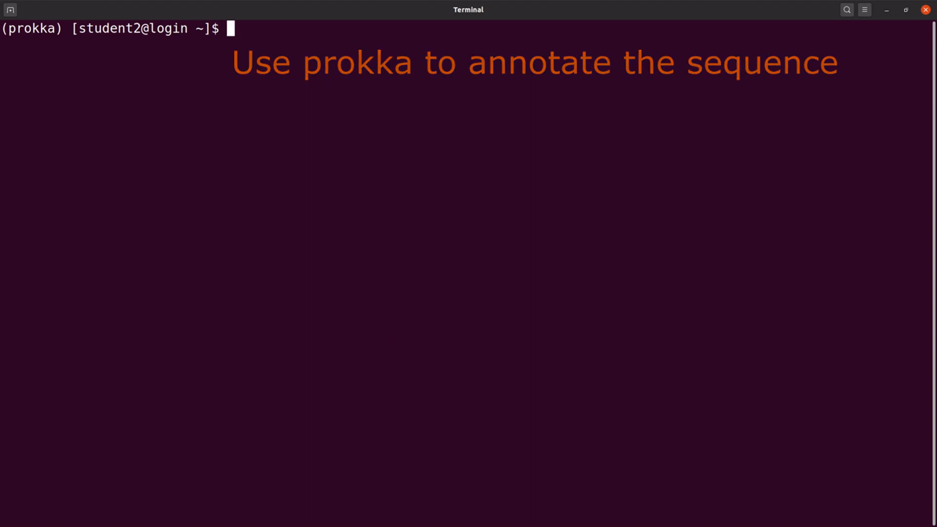
List the directory and preview the head of the Desktop Agy99 fasta file
type("ls")
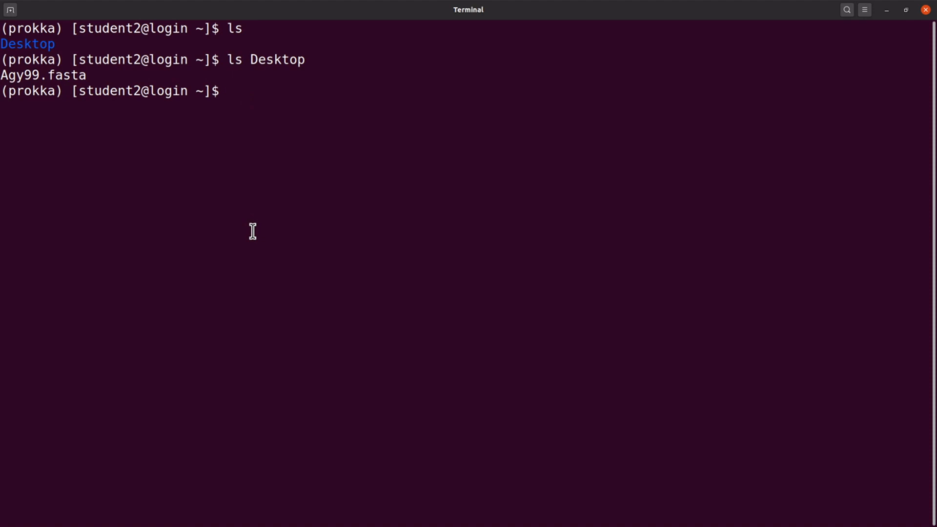
type("head Desktop/")
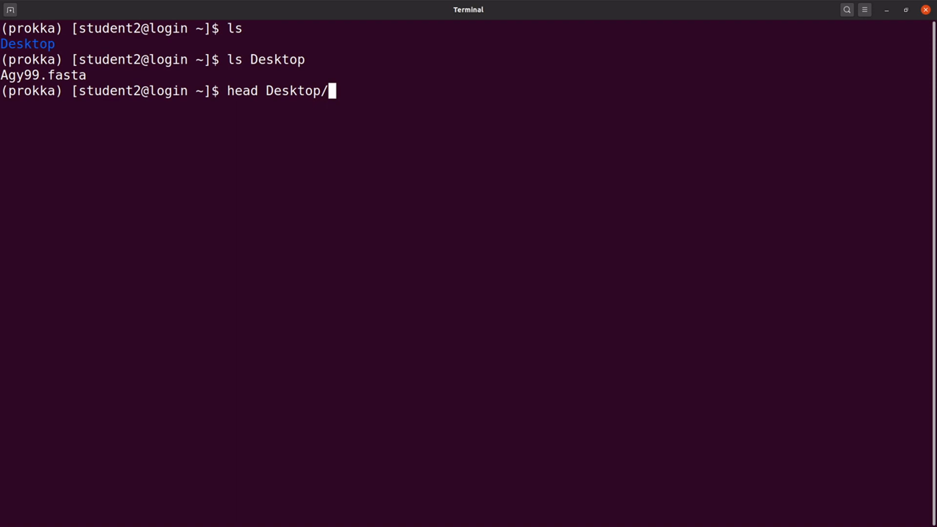
type("Agy9")
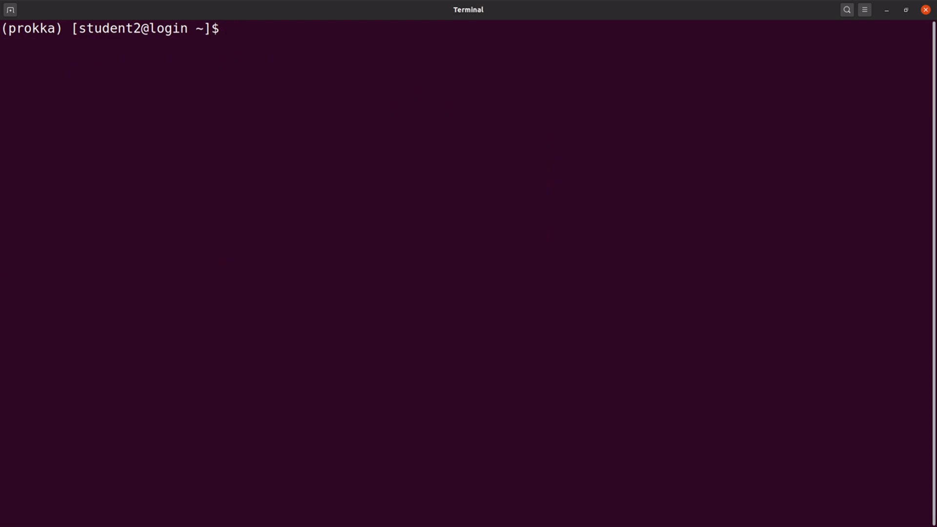
Show the prokka help text and review the kingdom option
type("p")
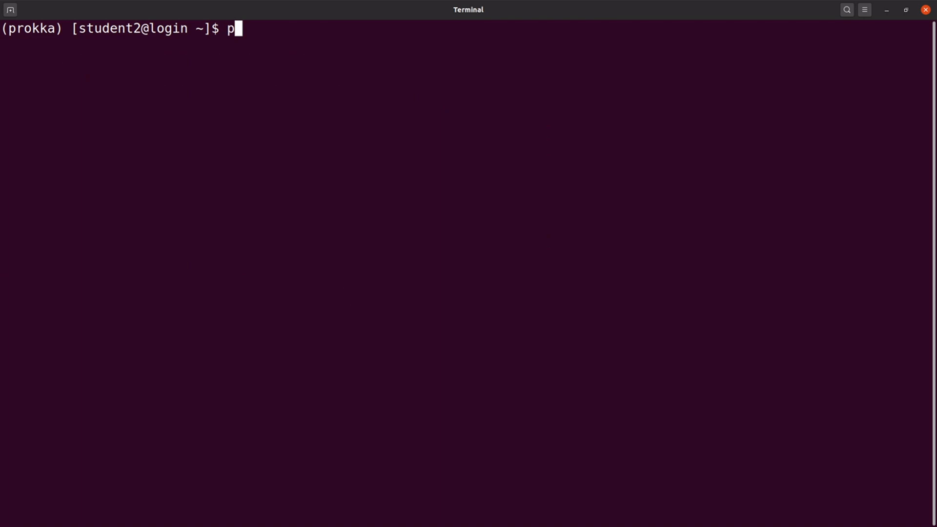
type("rok")
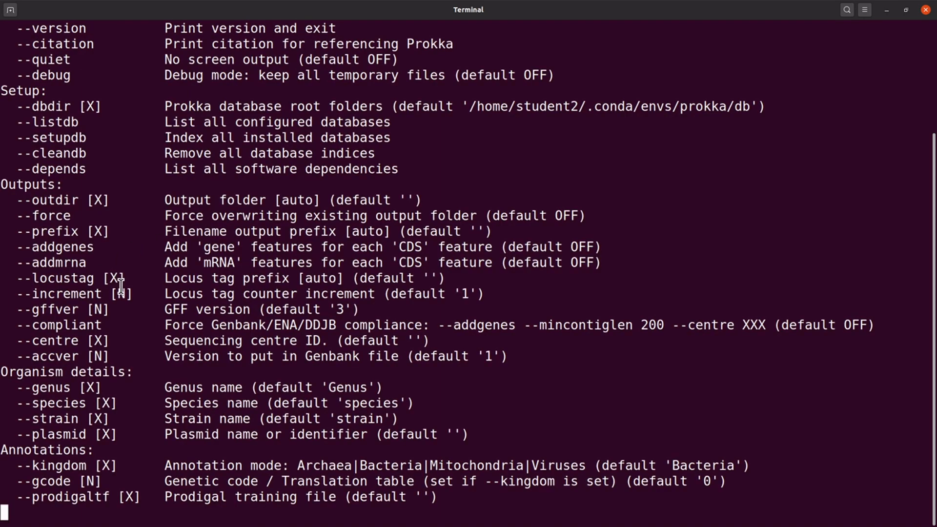
scroll("down", 3)
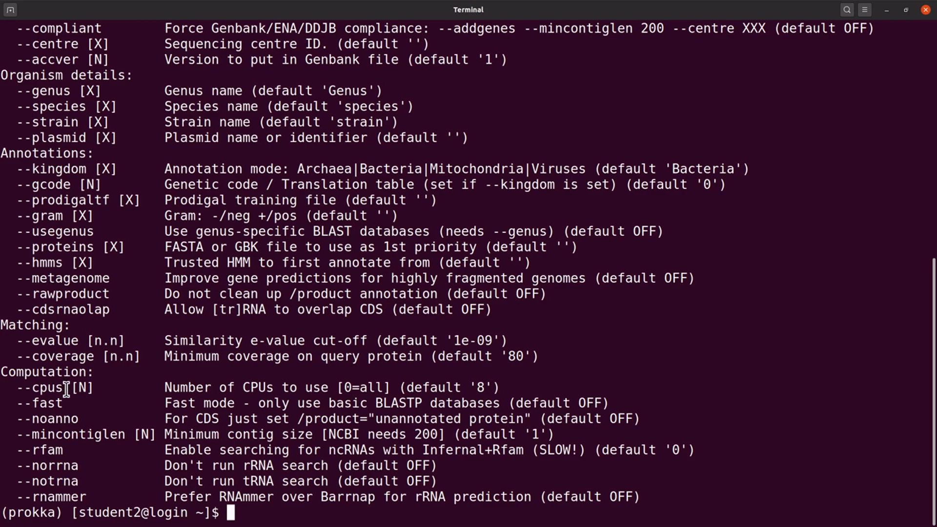
double_click(40, 387)
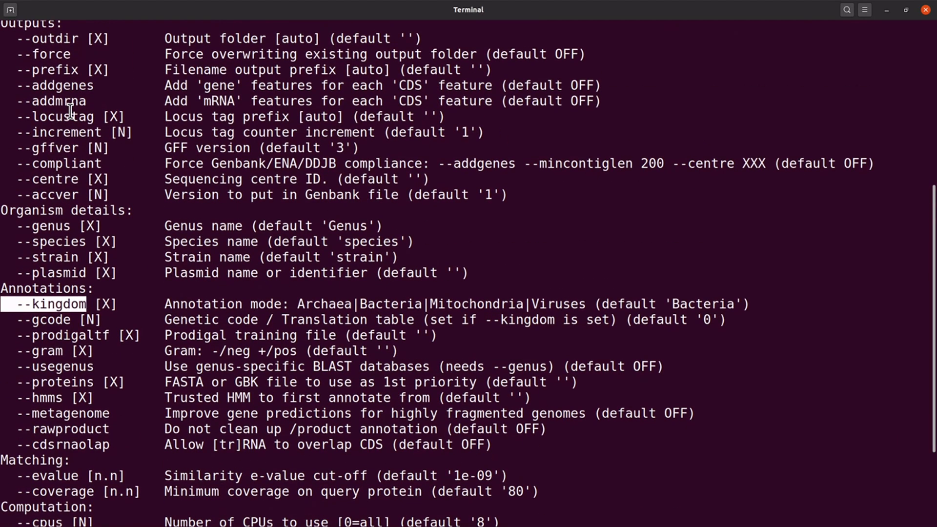
mouse_move(97, 135)
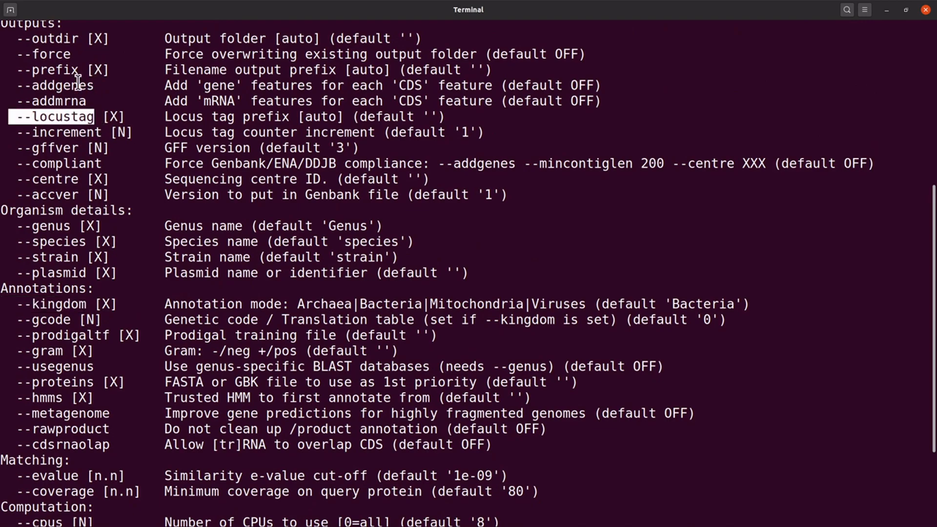
scroll("down", 3)
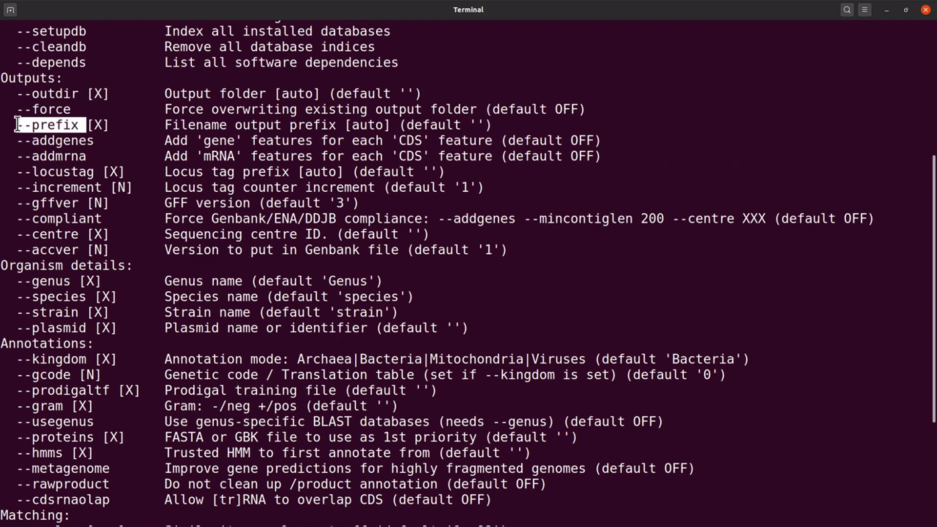
scroll("down", 3)
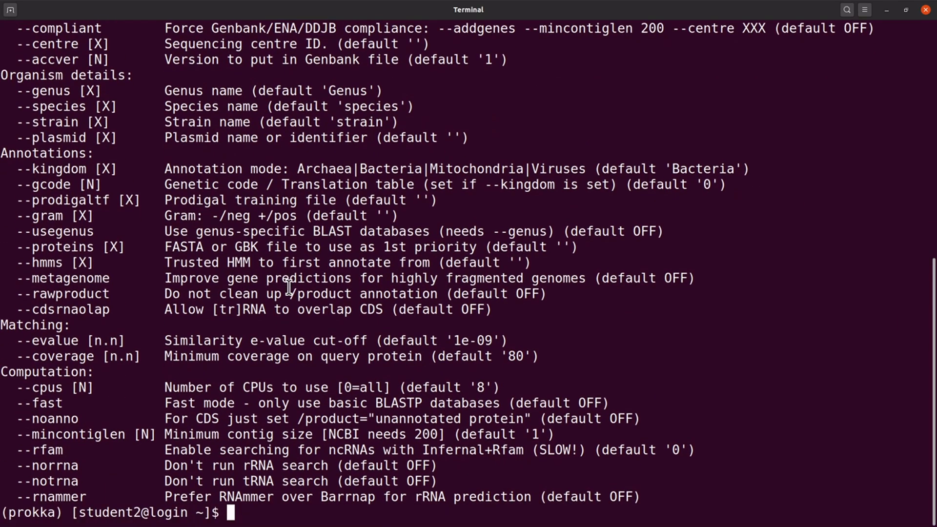
mouse_move(330, 473)
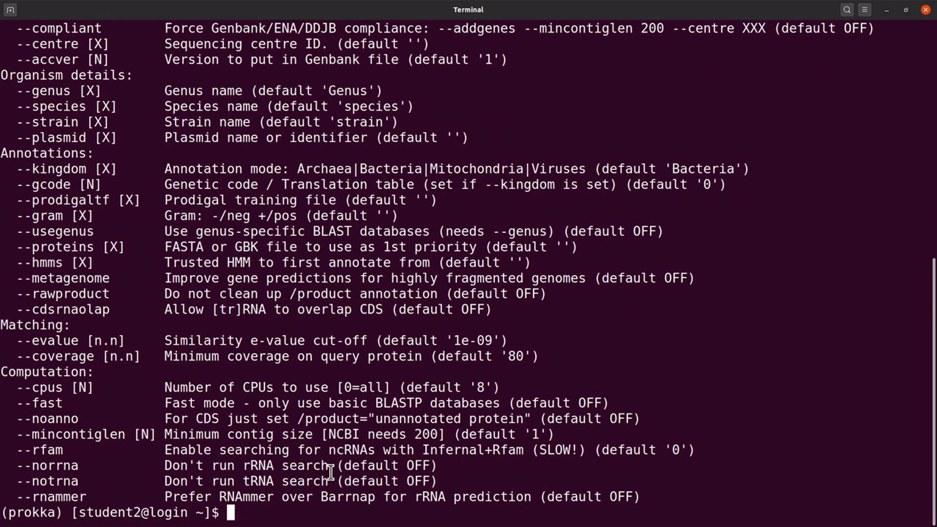
mouse_move(152, 409)
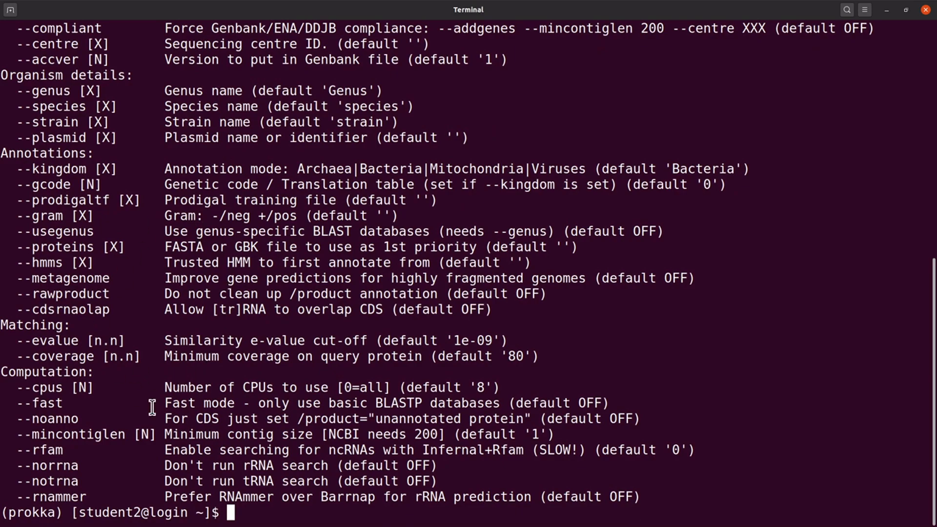
mouse_move(225, 435)
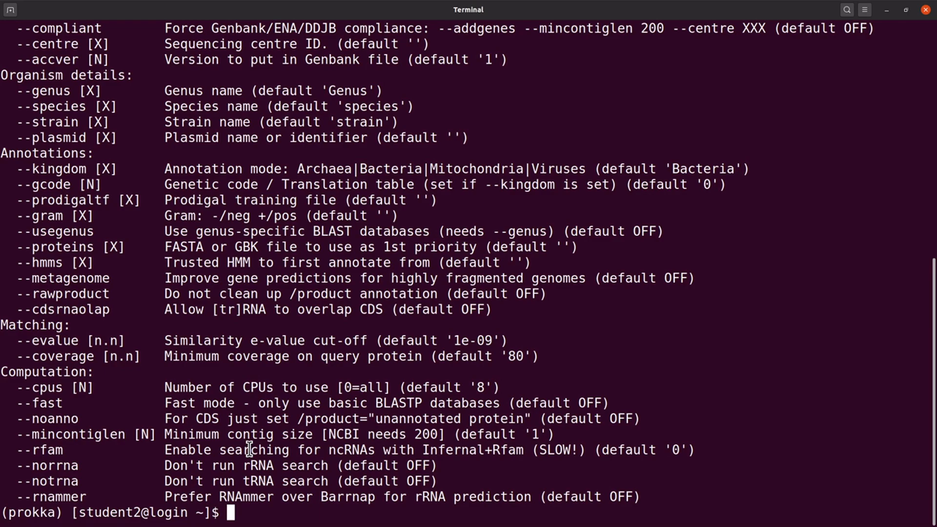
mouse_move(256, 482)
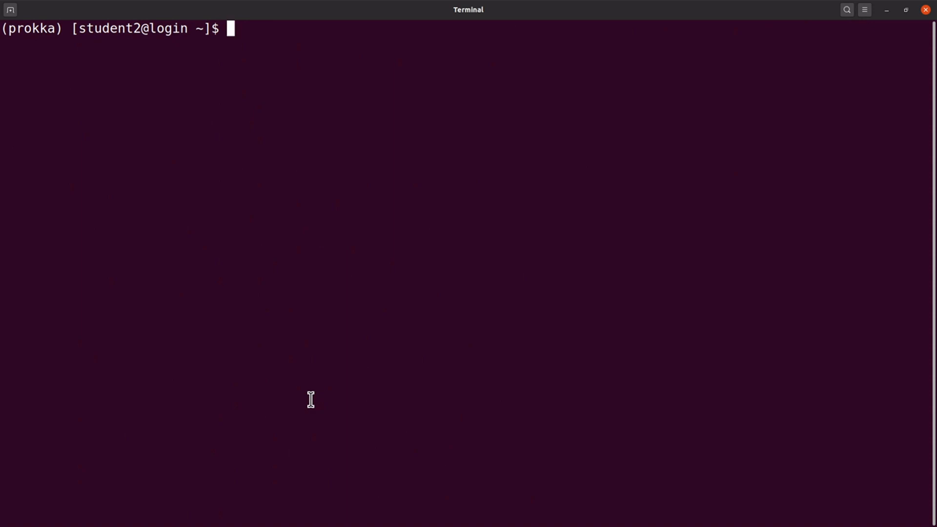
Begin a prokka command with --cpus 4 and start the next option
type("prokk")
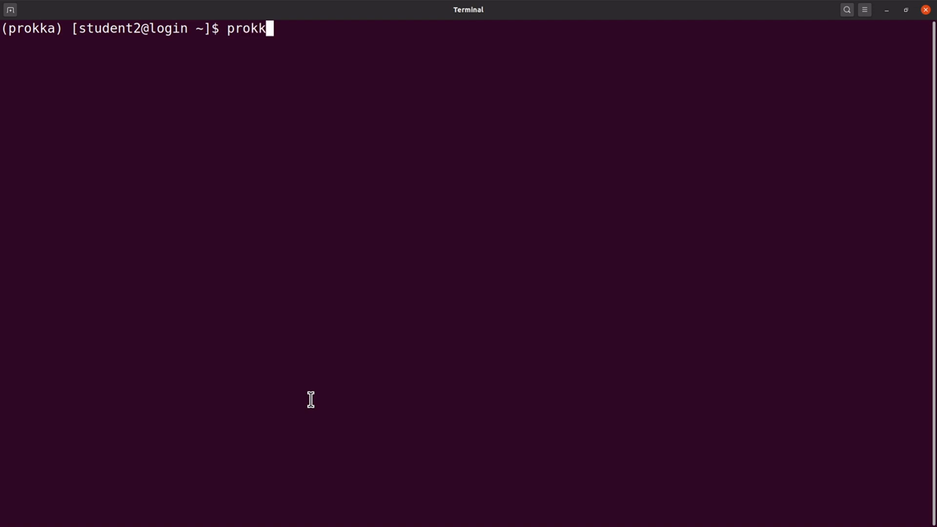
type("a --")
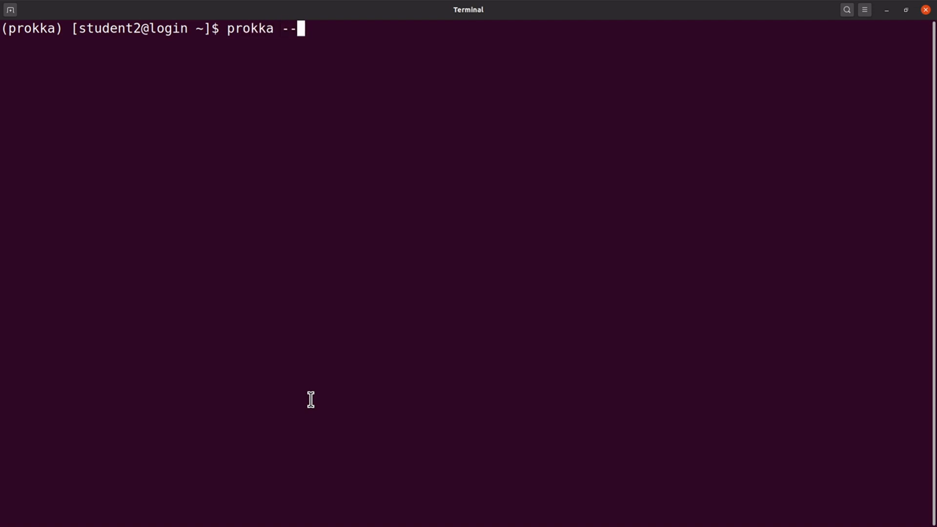
type("cpus 4")
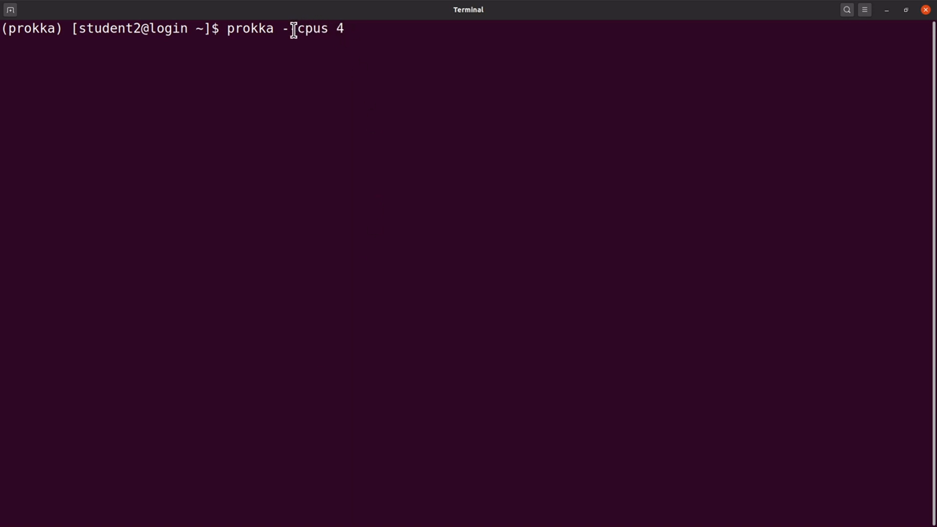
type("-")
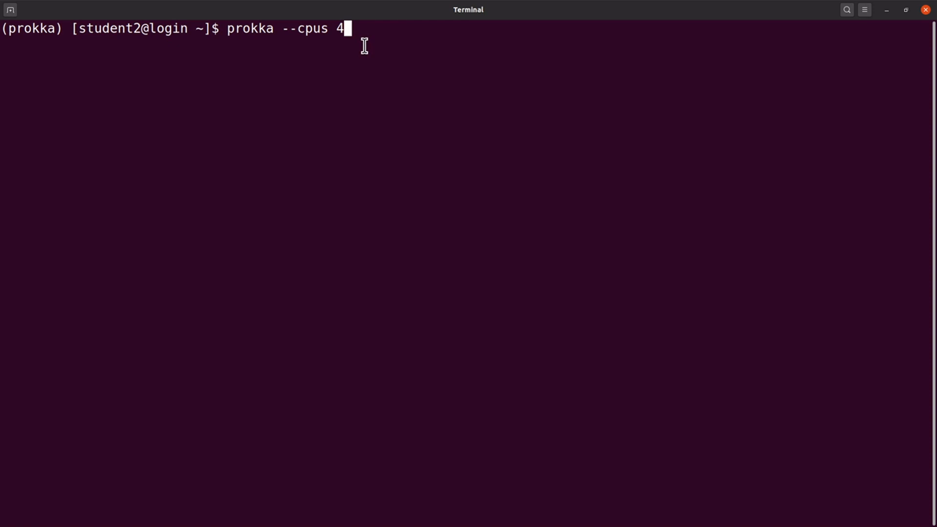
mouse_move(324, 23)
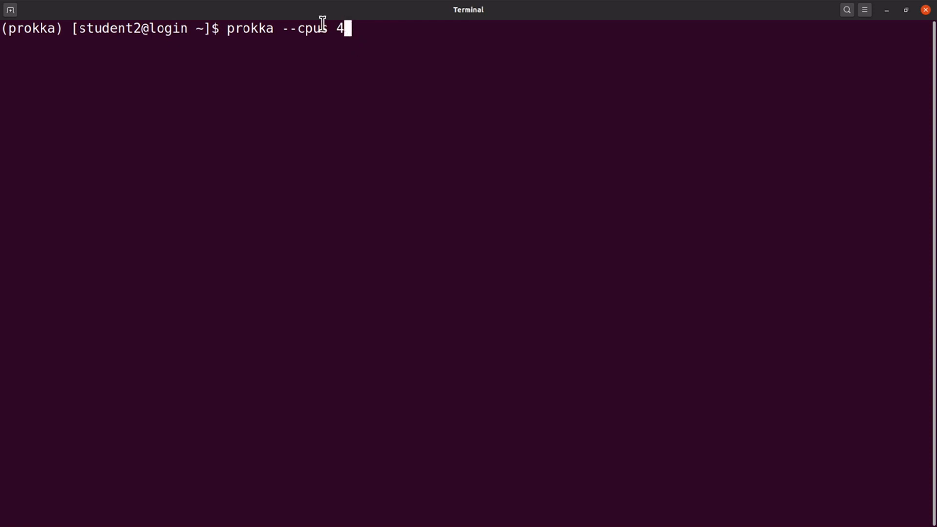
mouse_move(358, 36)
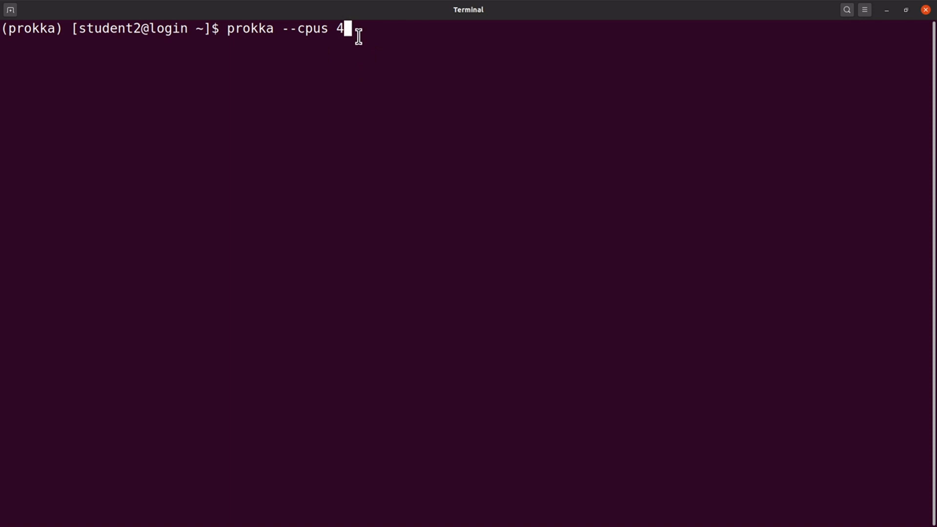
mouse_move(359, 31)
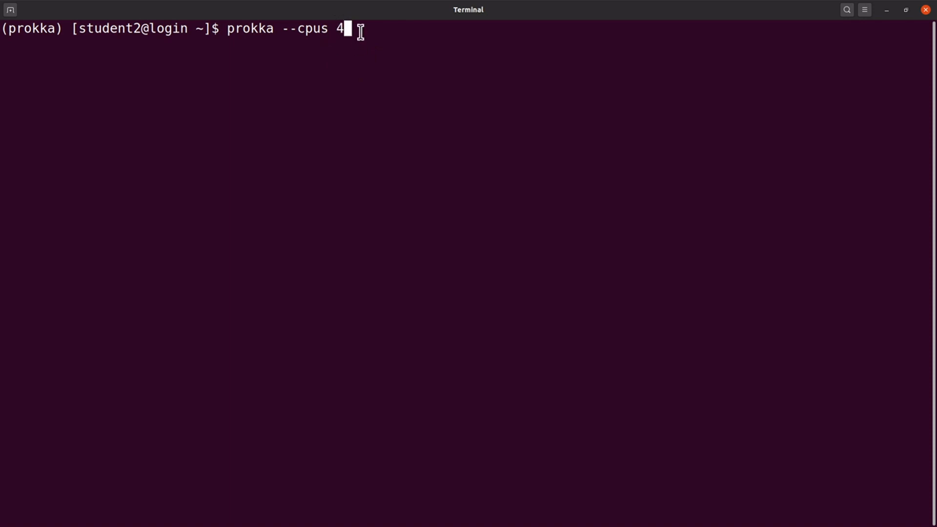
mouse_move(335, 172)
type(" --")
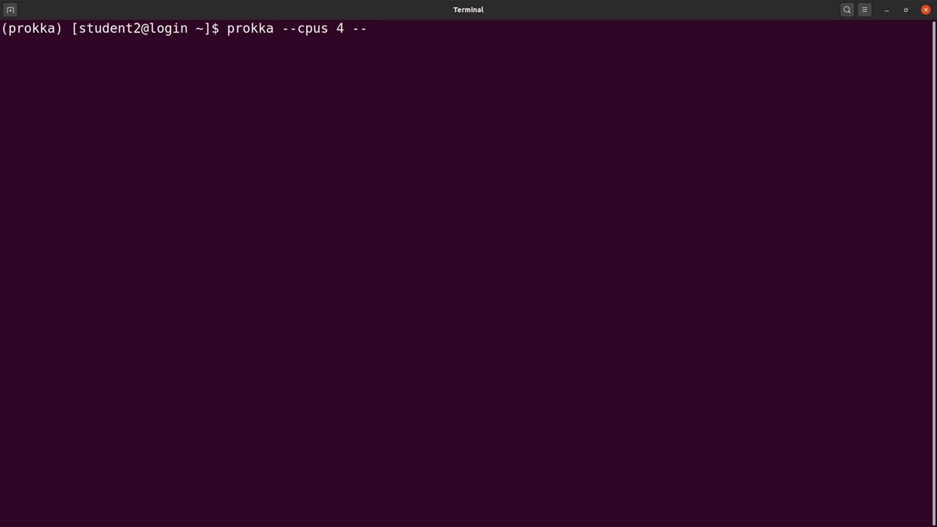
Add --prefix Agy99 to the prokka command
type("pref")
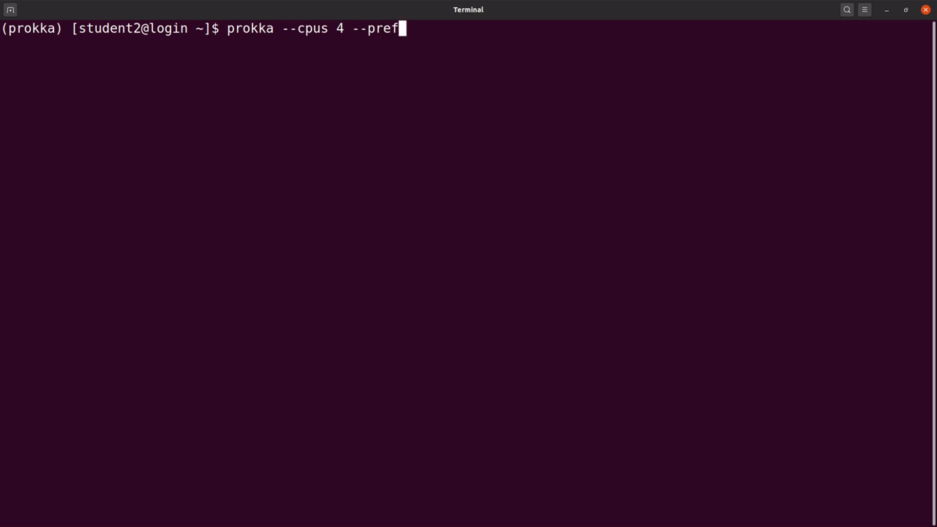
type("ix aGY")
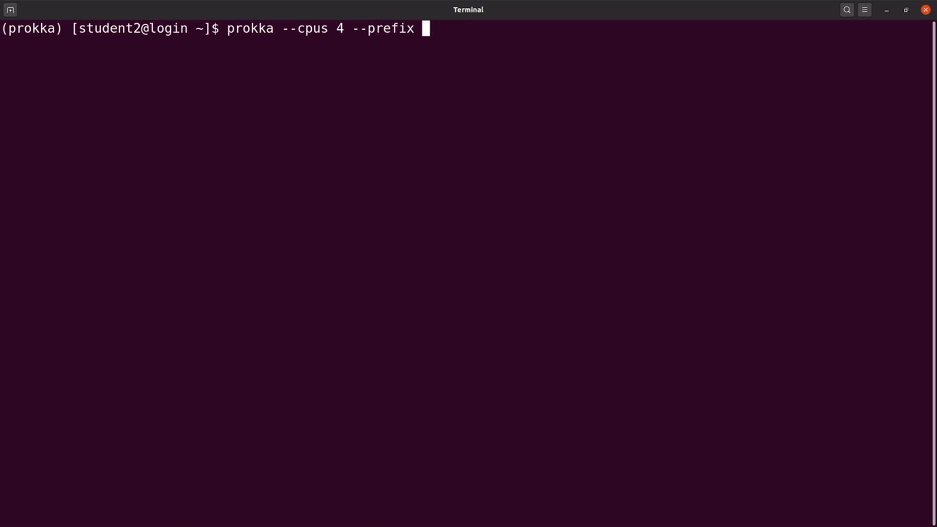
type("Agy99")
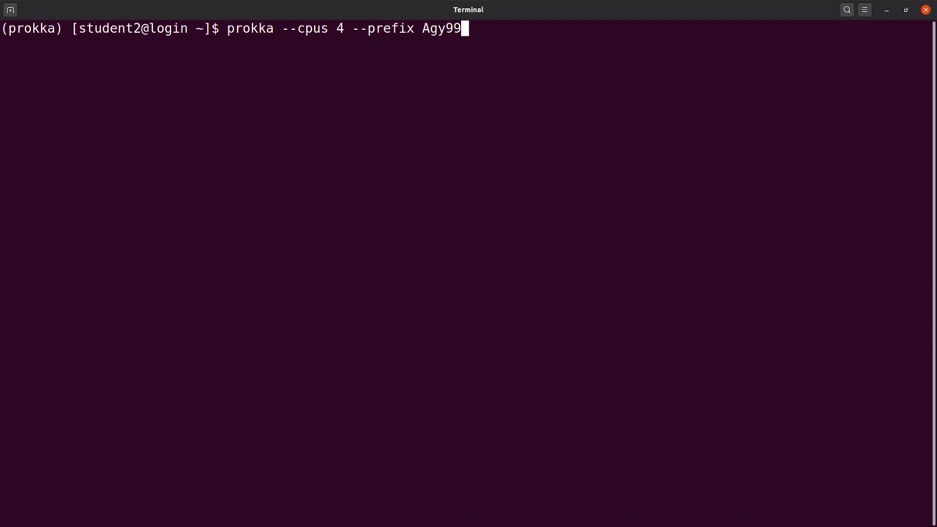
mouse_move(396, 33)
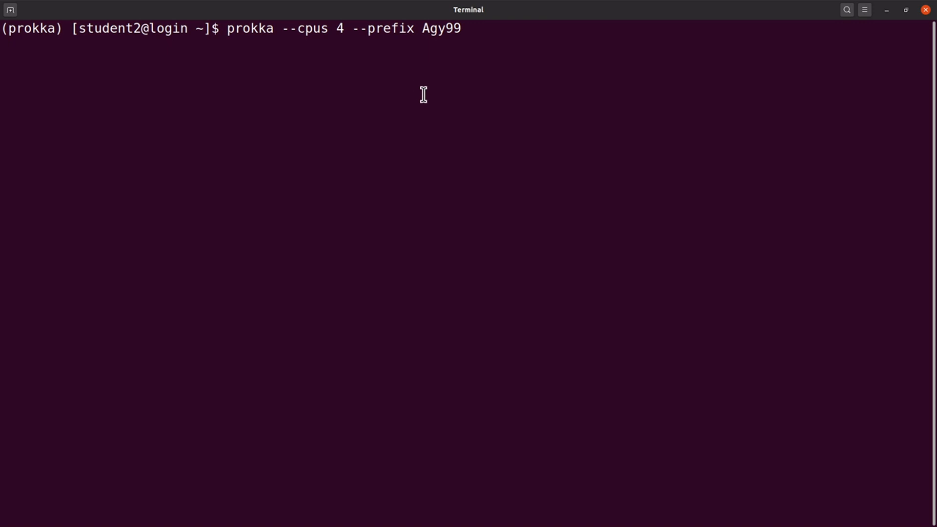
mouse_move(485, 38)
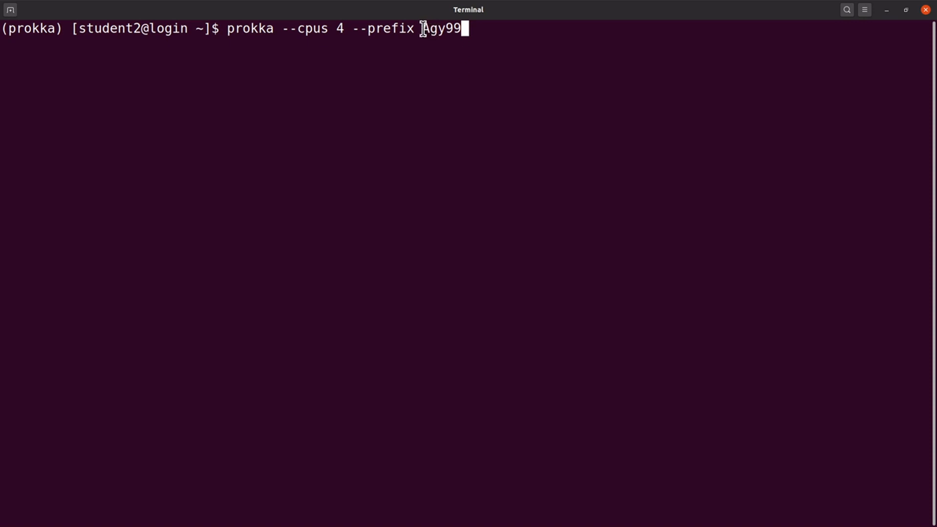
mouse_move(417, 98)
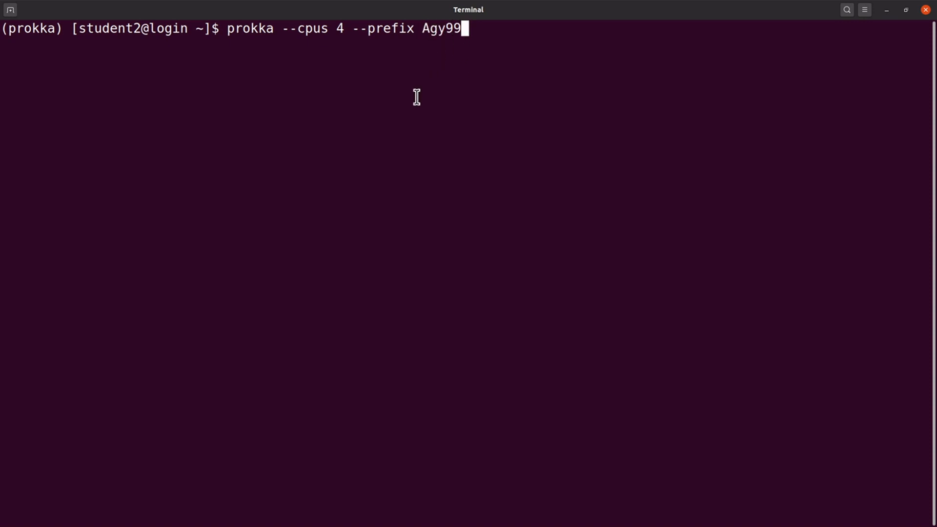
mouse_move(447, 164)
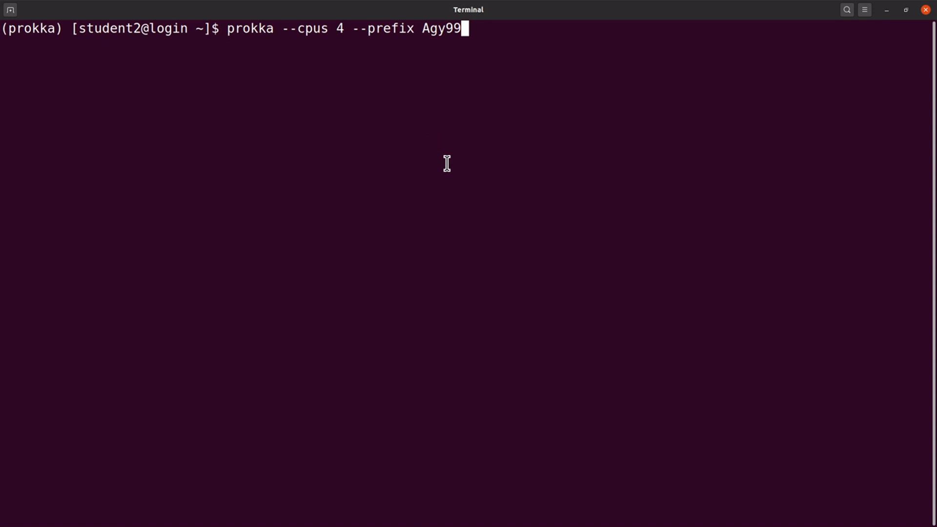
mouse_move(468, 219)
type(" --")
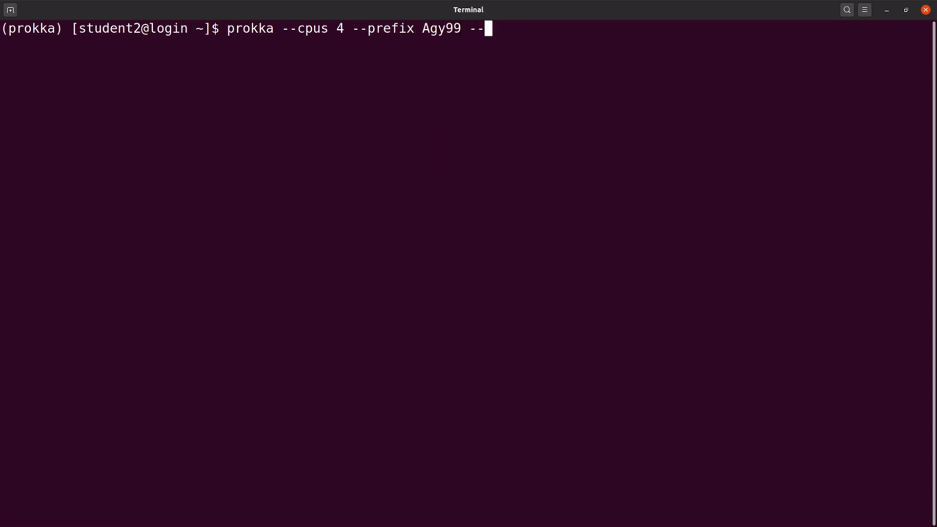
Add --kingdom Bacteria to the prokka command
type("kingdom")
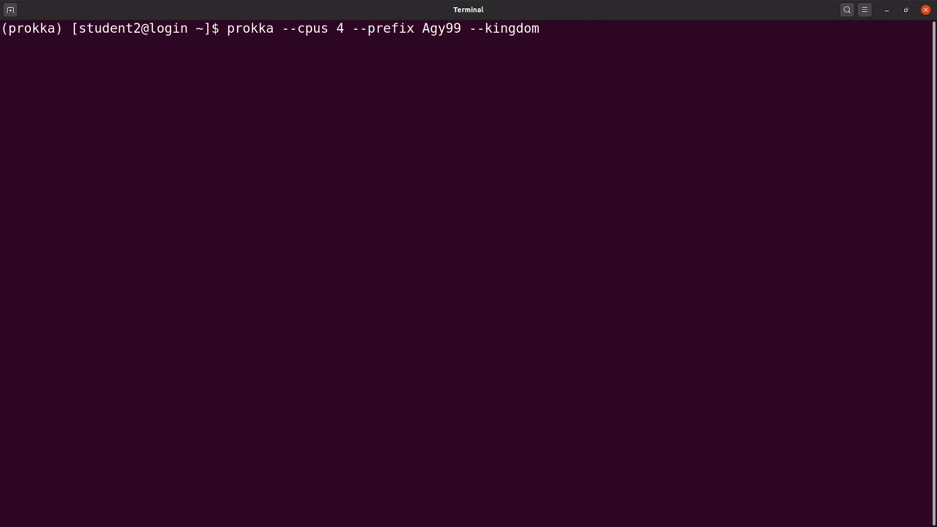
type("Bacteri")
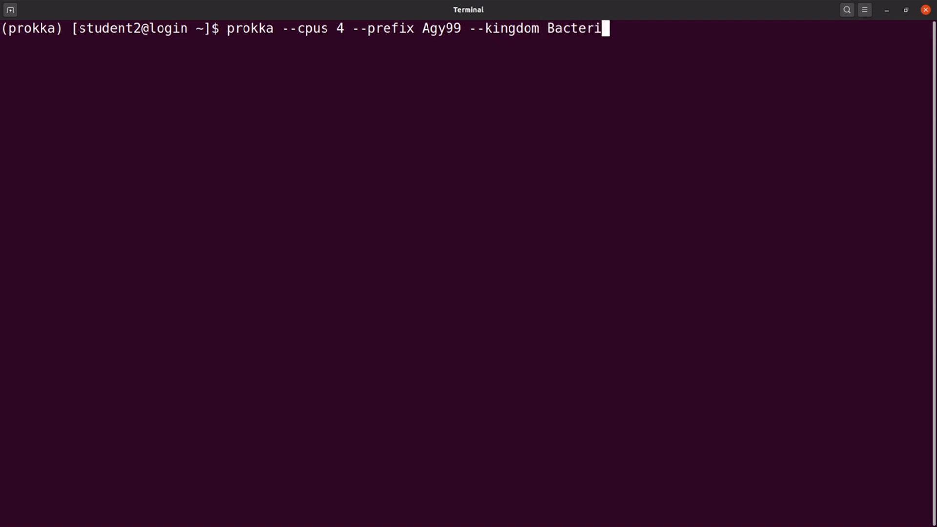
type("a")
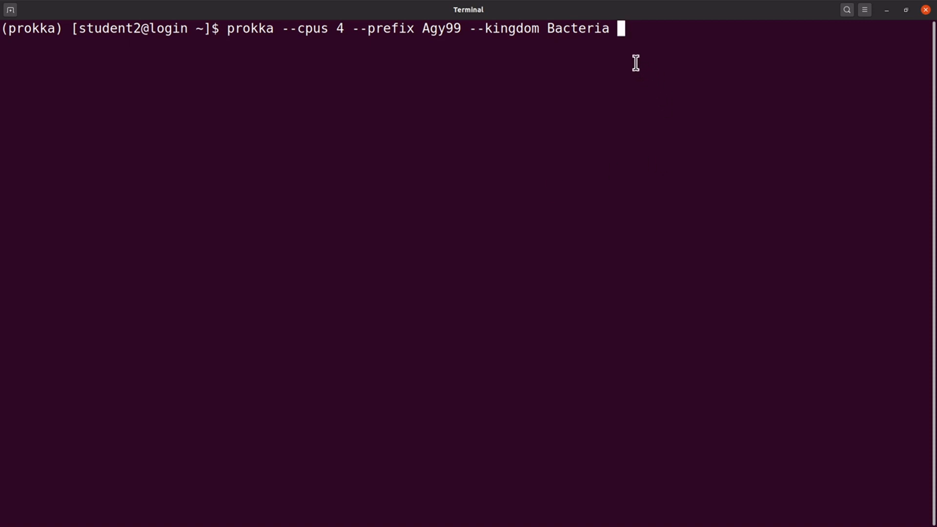
mouse_move(559, 78)
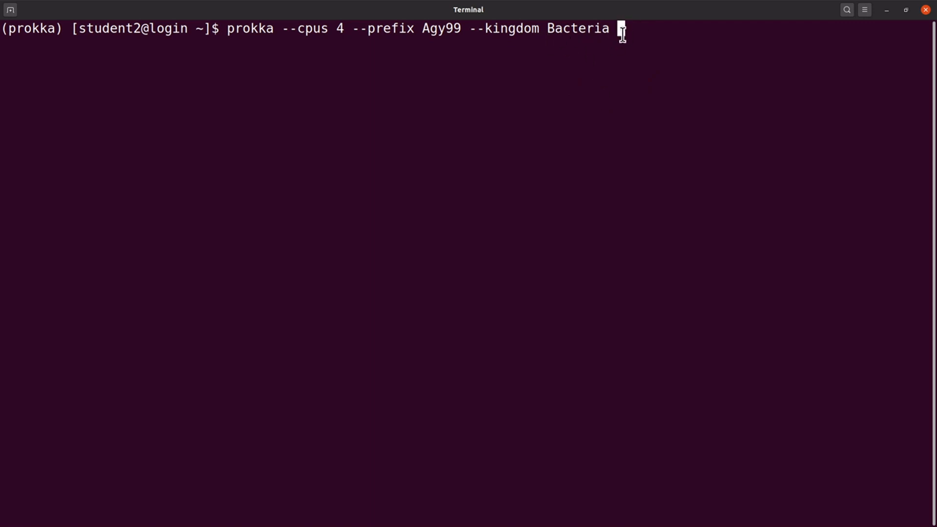
mouse_move(608, 89)
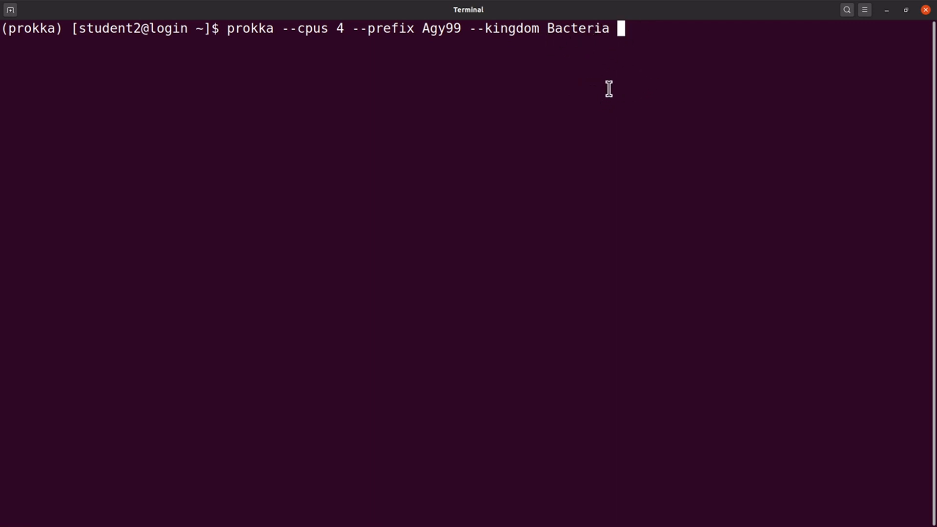
mouse_move(545, 47)
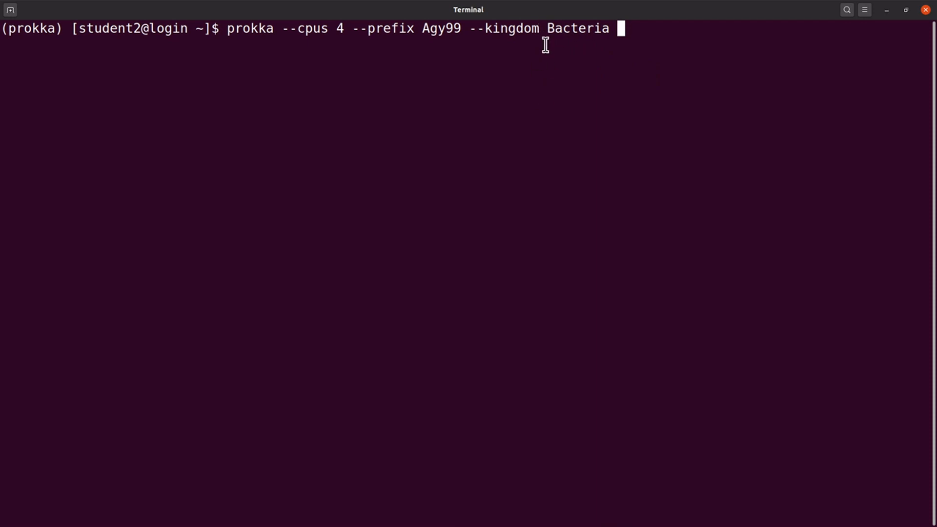
mouse_move(545, 154)
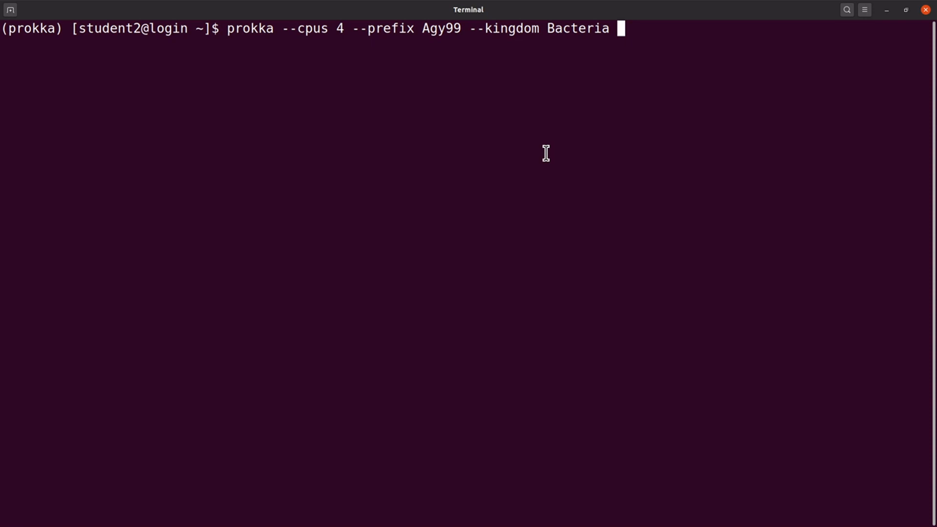
mouse_move(616, 27)
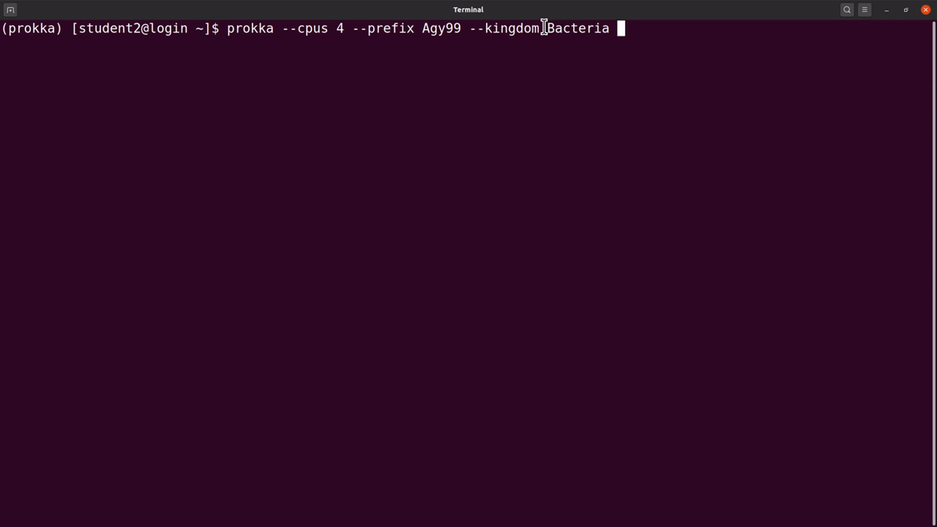
mouse_move(557, 102)
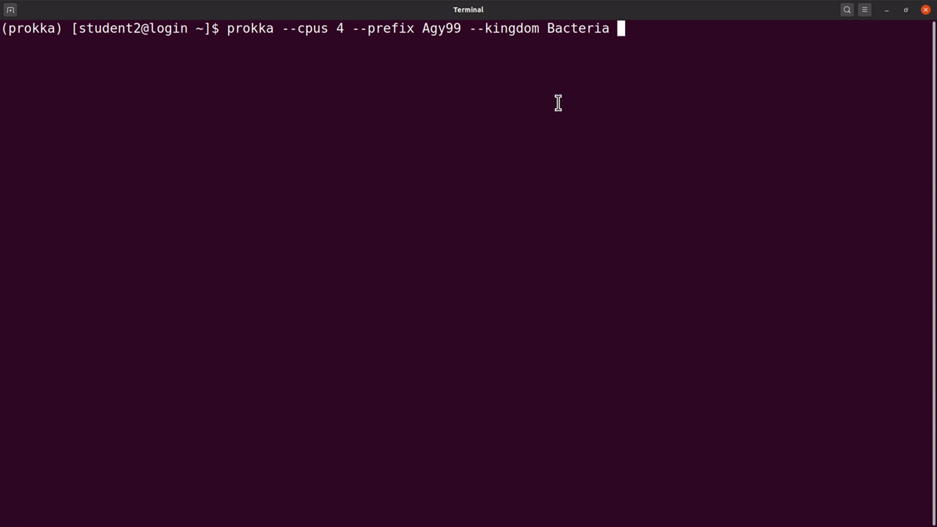
Add --locustag Agy99 to the prokka command
type("--lo")
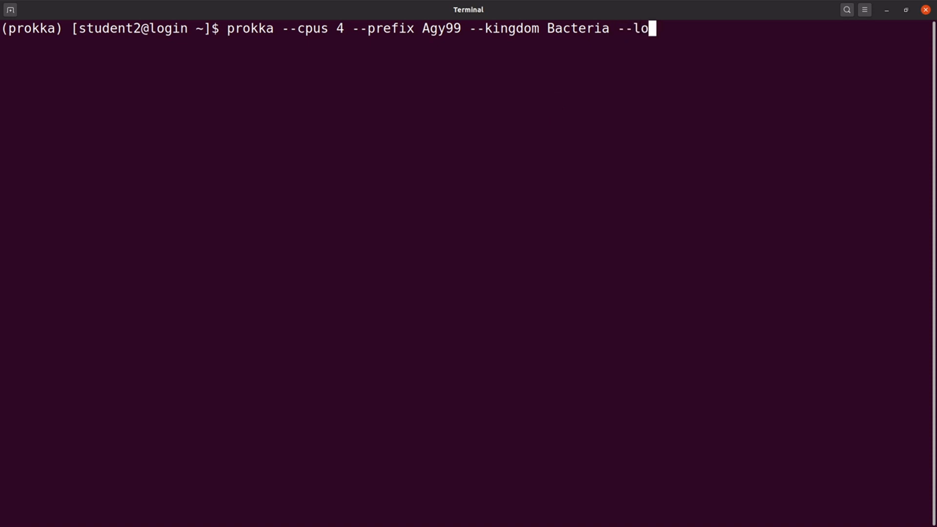
type("custag")
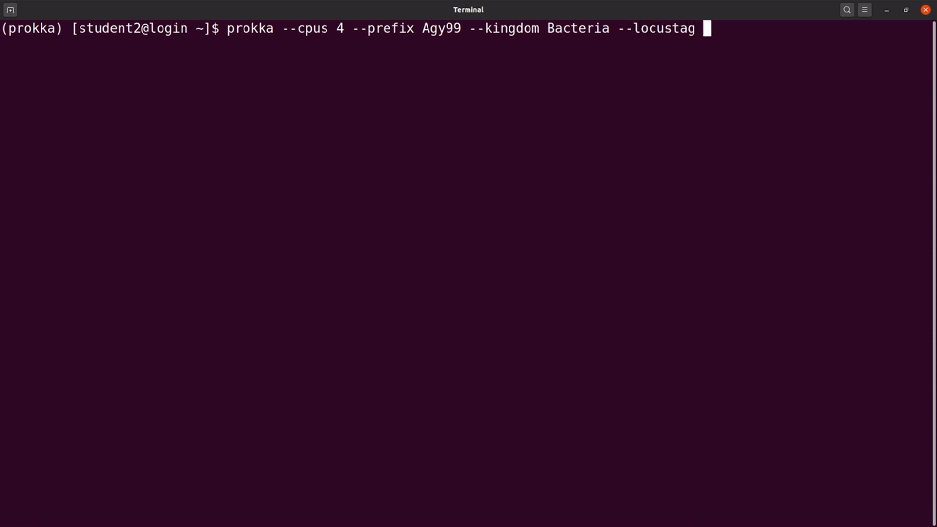
type("Agy99")
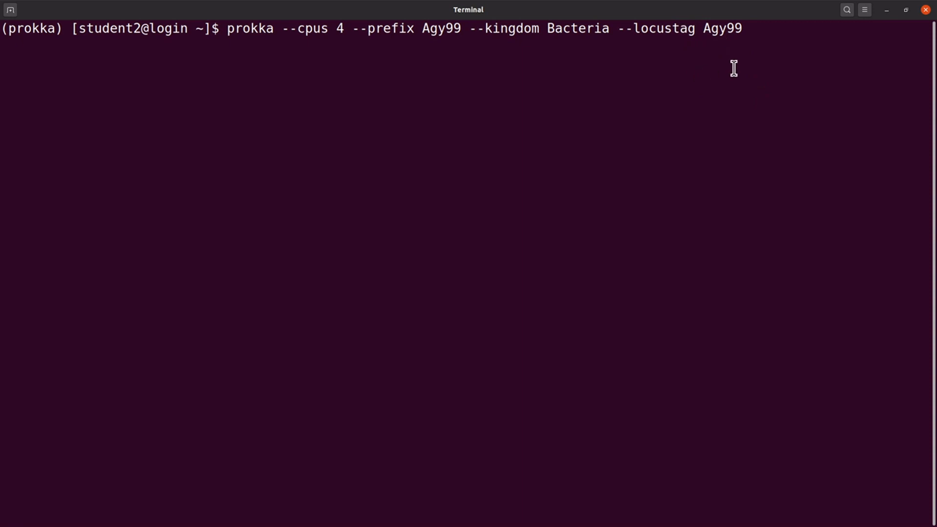
mouse_move(730, 94)
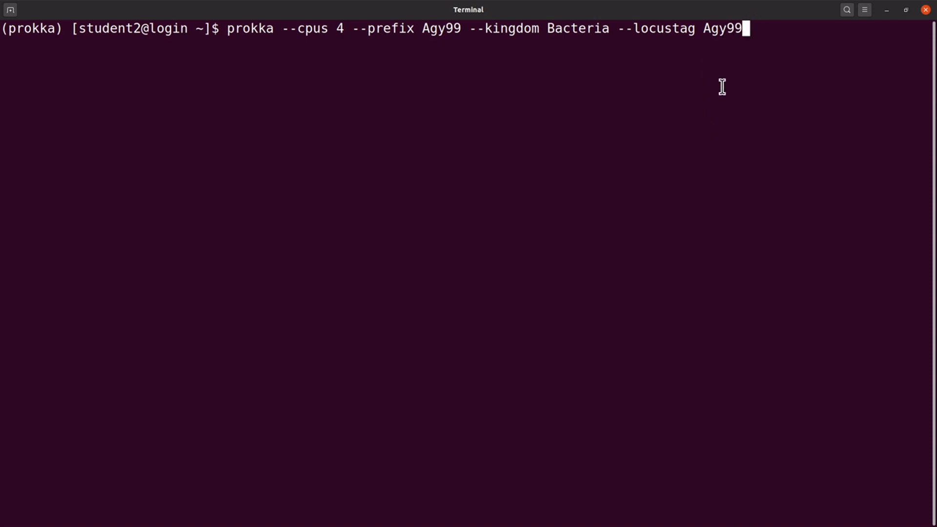
mouse_move(678, 54)
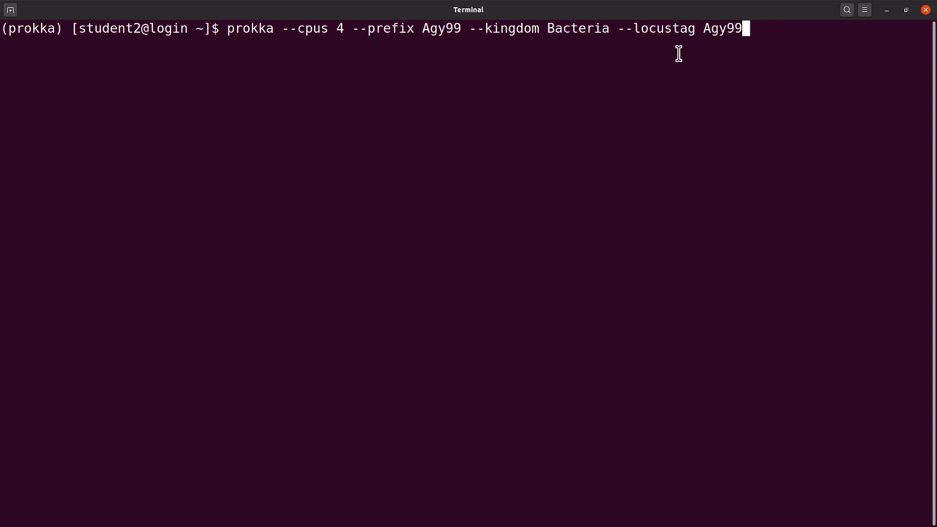
mouse_move(603, 35)
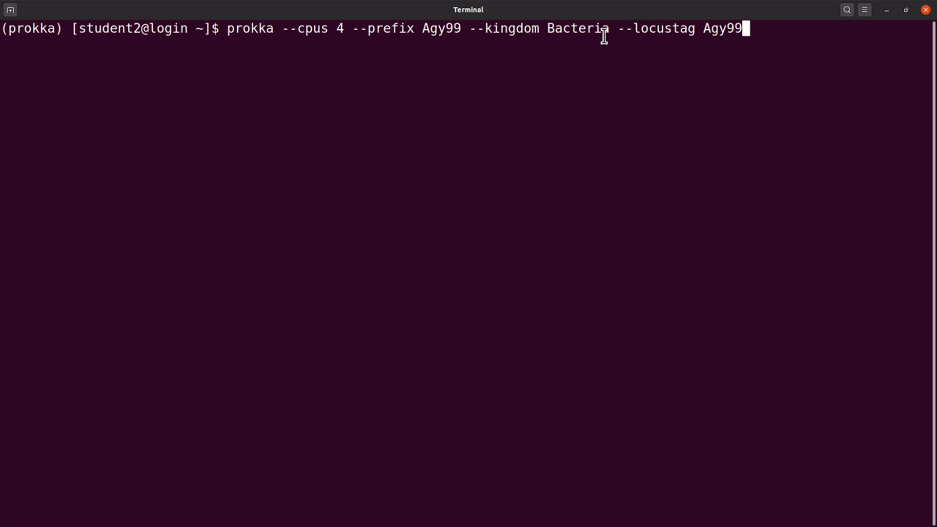
mouse_move(638, 15)
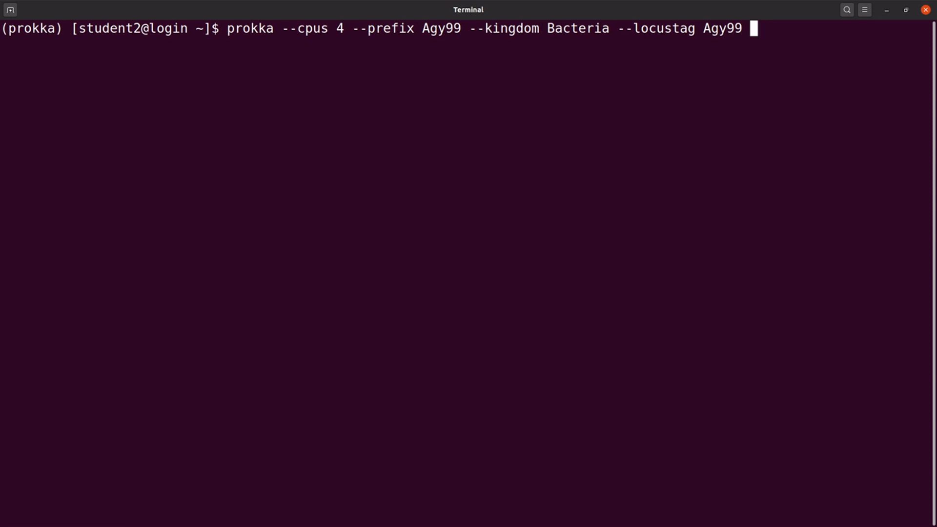
End the prokka command with the input file Desktop/Agy99.fasta
type("Des")
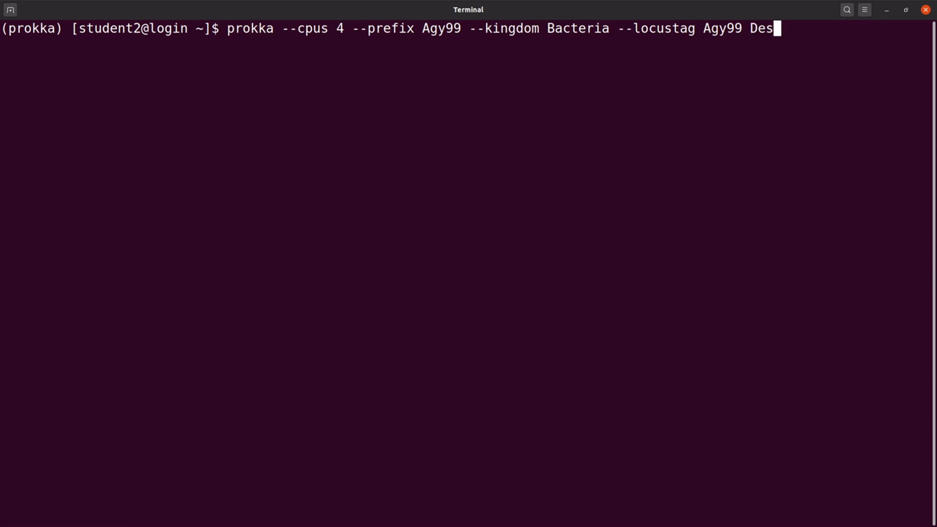
type("ktop/")
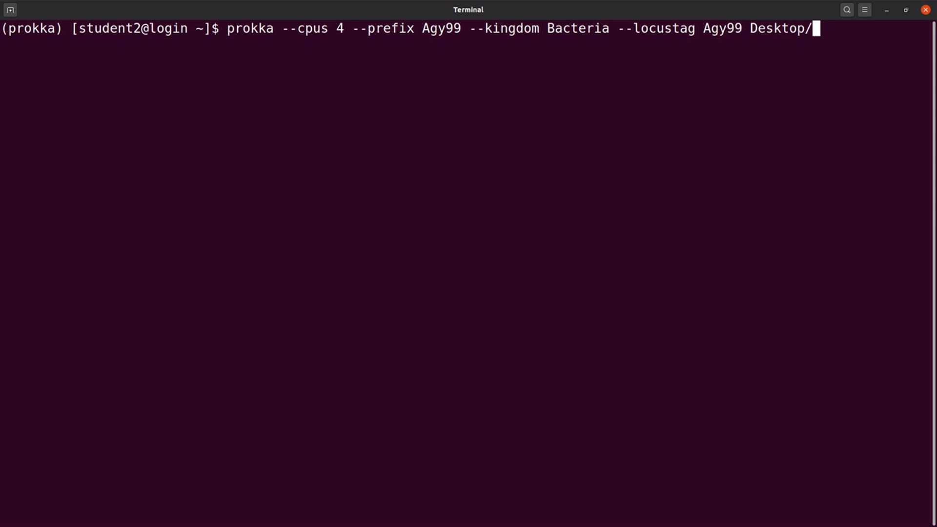
type("Agy9")
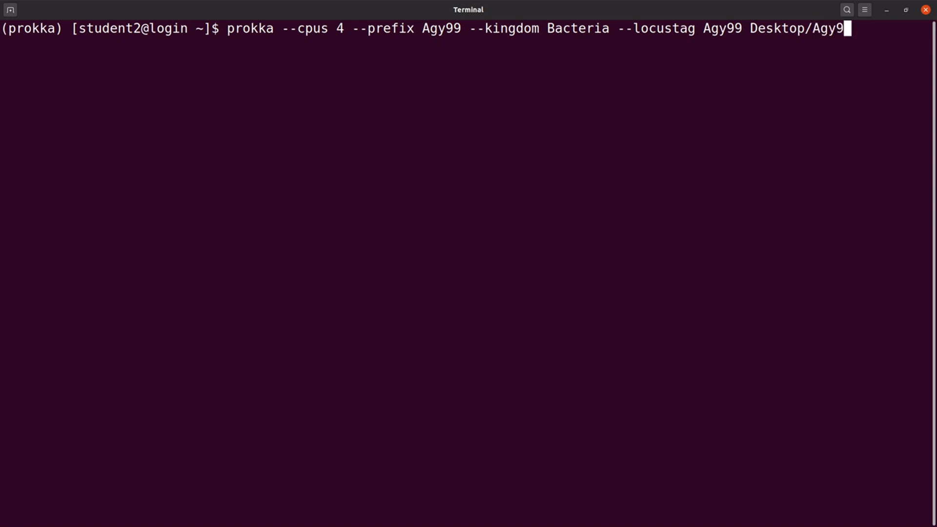
type("9.fasta")
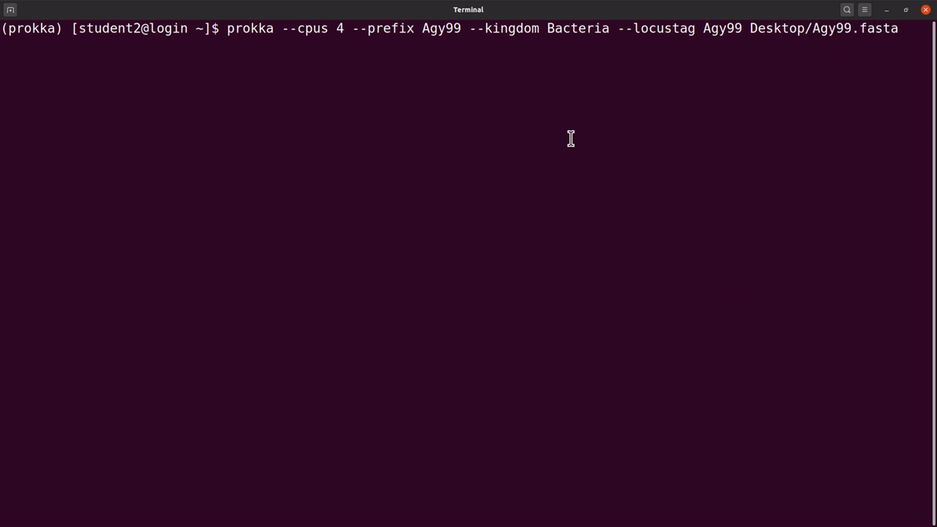
mouse_move(901, 41)
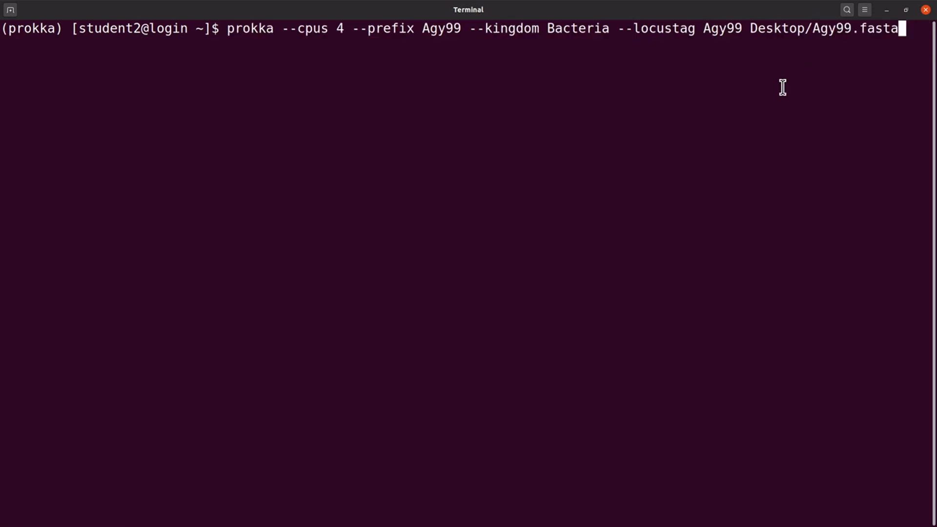
mouse_move(721, 99)
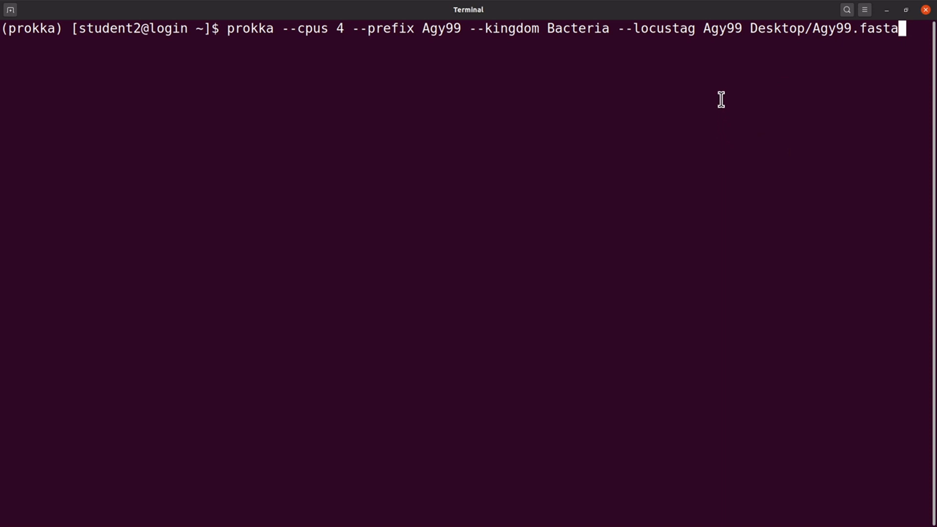
mouse_move(725, 185)
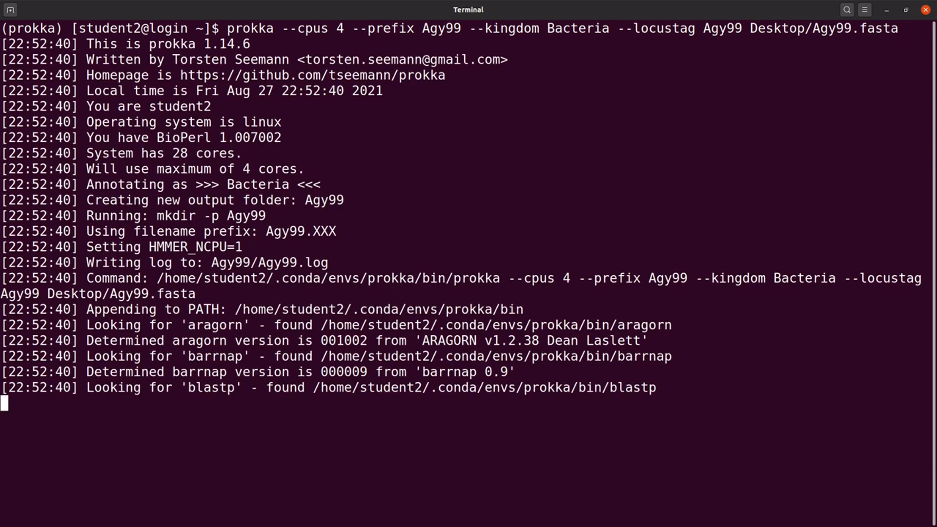
mouse_move(636, 458)
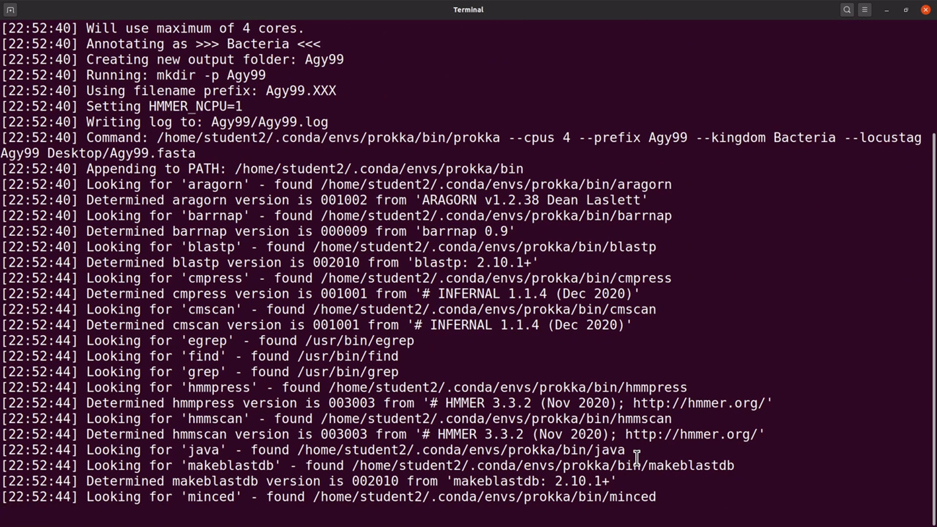
Run prokka and follow the output until Agy99 annotation finishes successfully
scroll("down", 3)
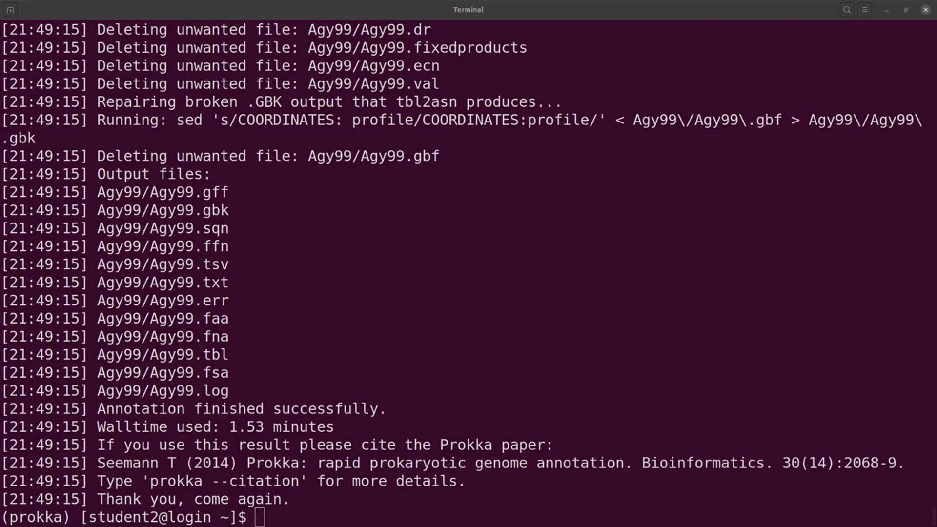
mouse_move(307, 522)
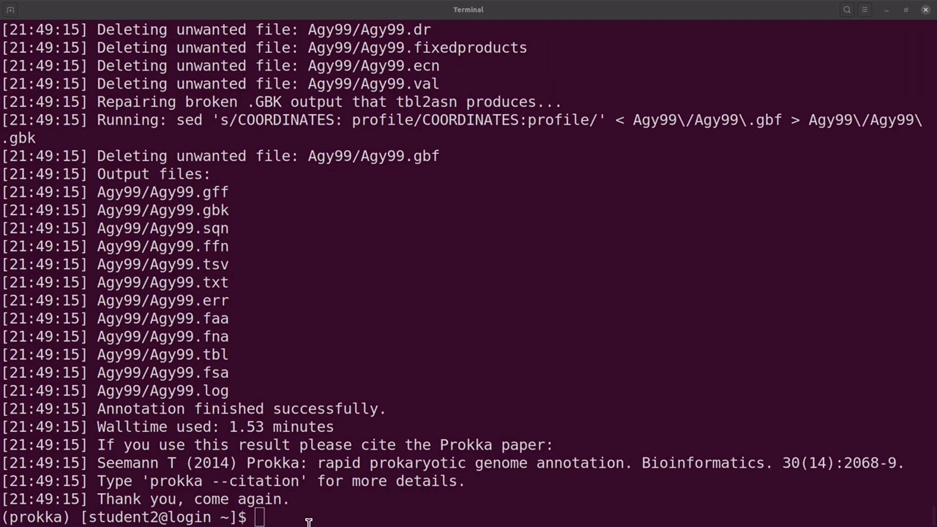